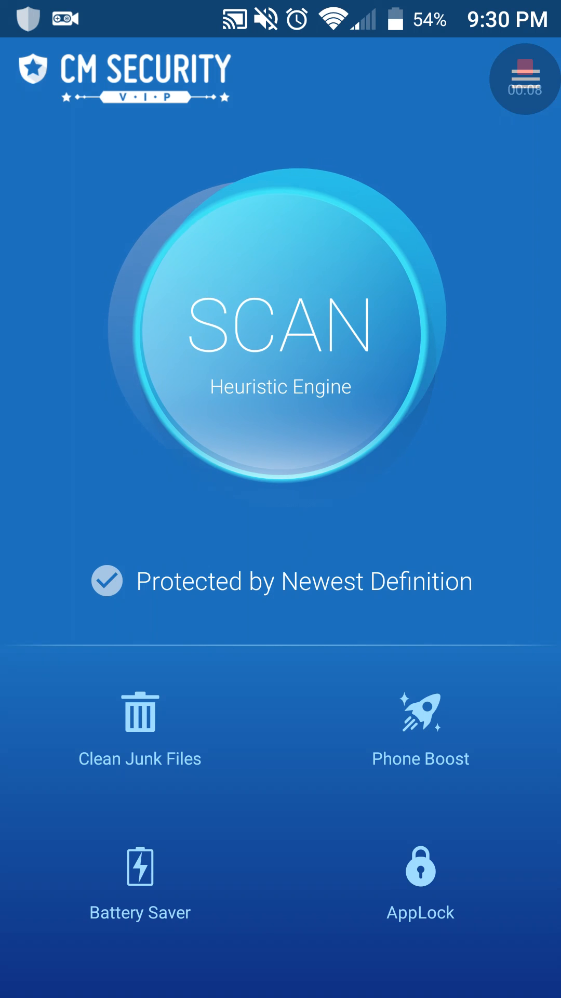
Start the phone scan and review the Safe result cards showing no threats.
click(280, 333)
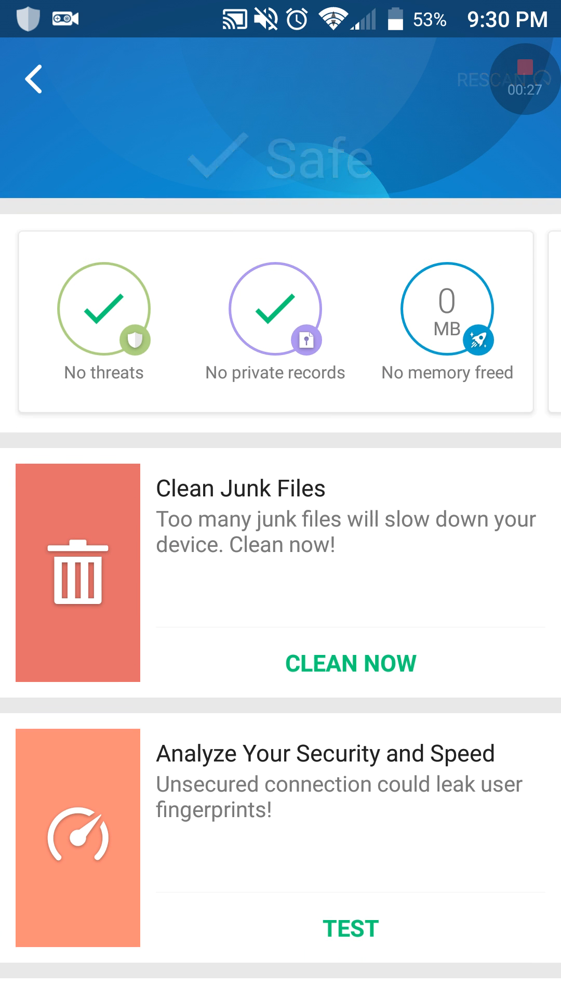
scroll(down, 3)
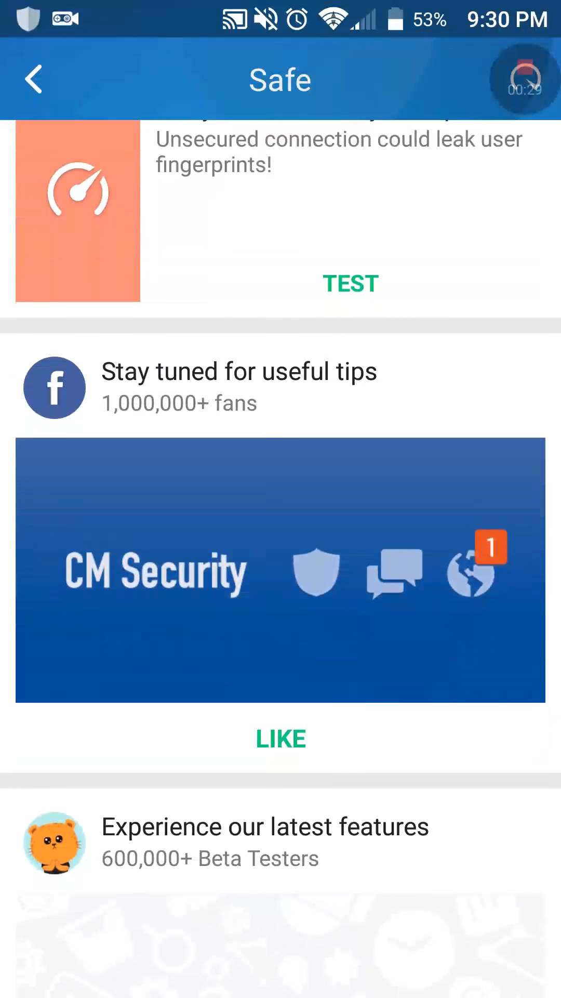
scroll(down, 3)
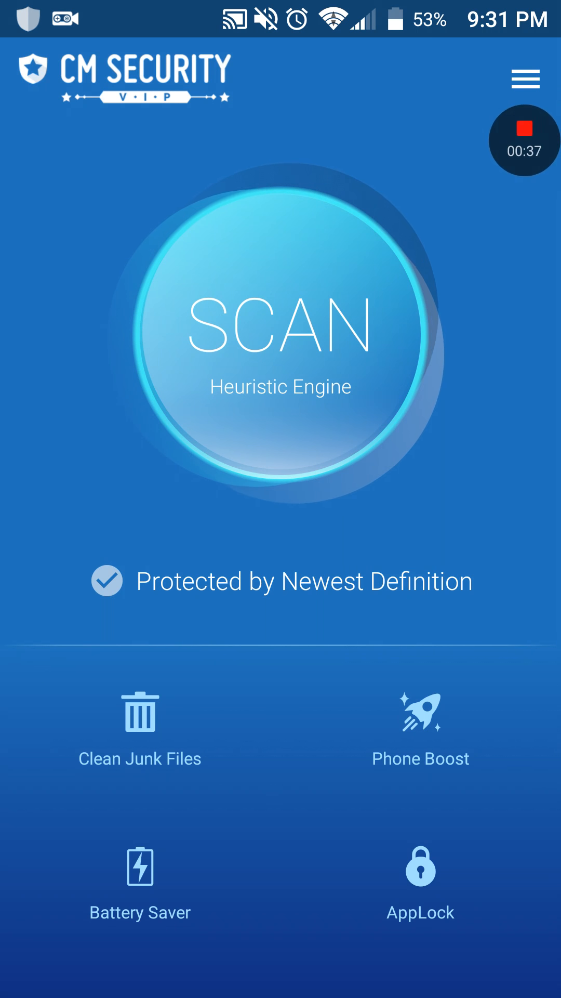
Run CPU Cooler optimization on all checked apps, reaching a normal 37°C, and return home.
click(525, 79)
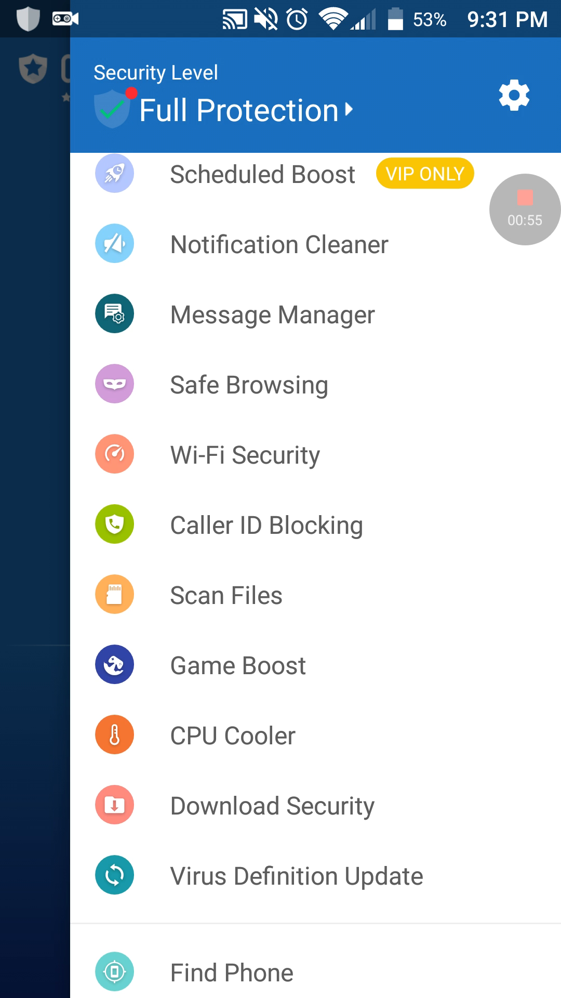
scroll(down, 3)
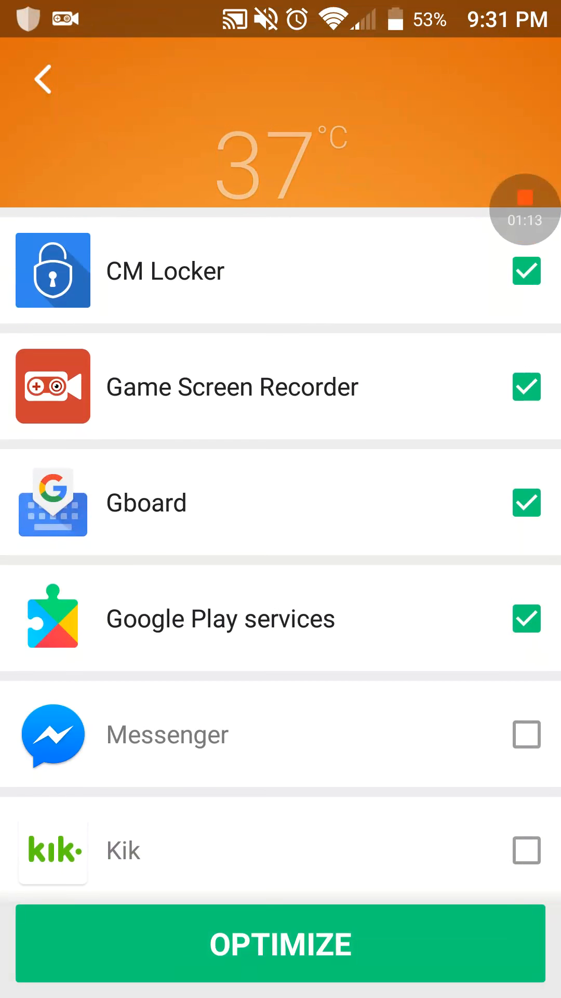
scroll(down, 3)
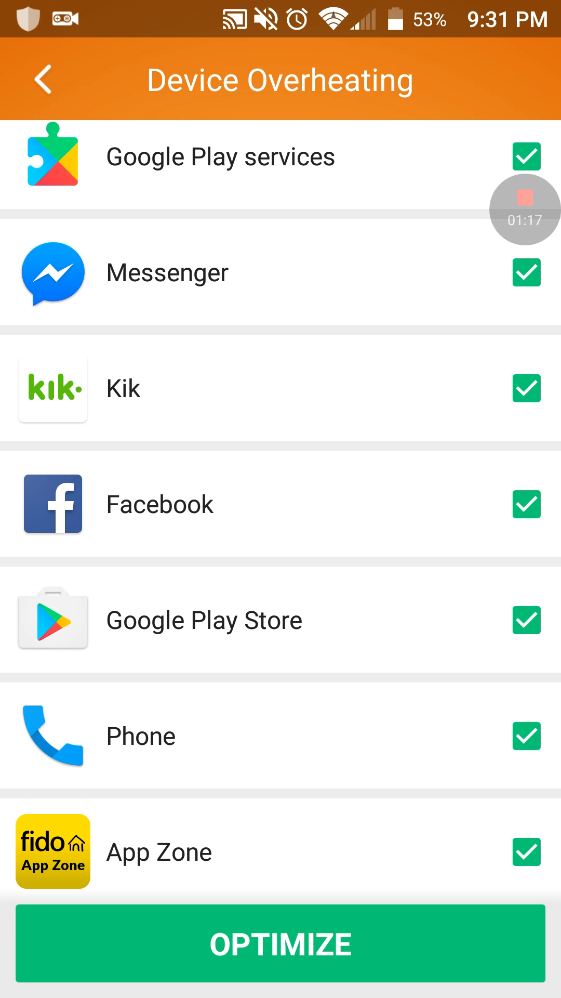
click(280, 944)
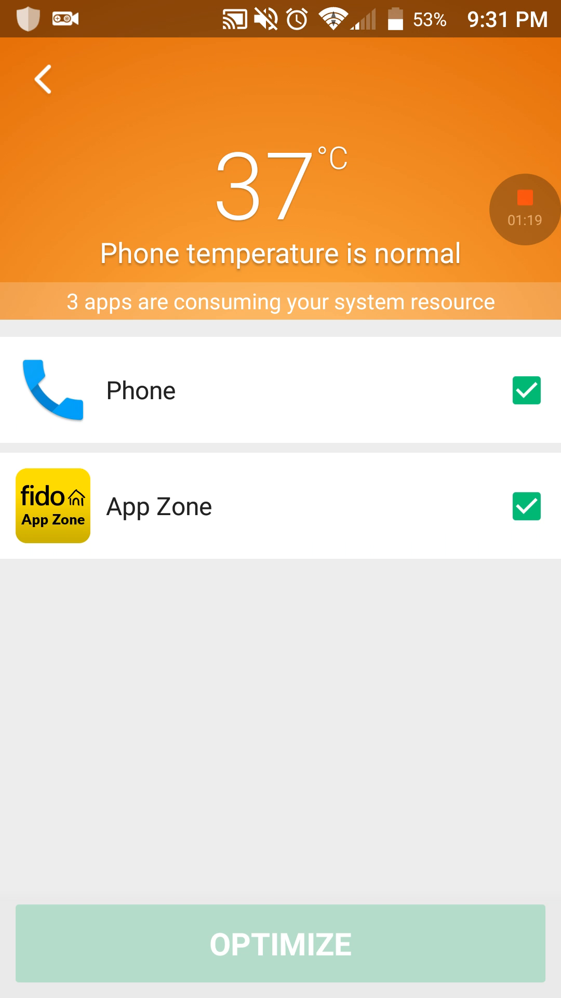
click(280, 945)
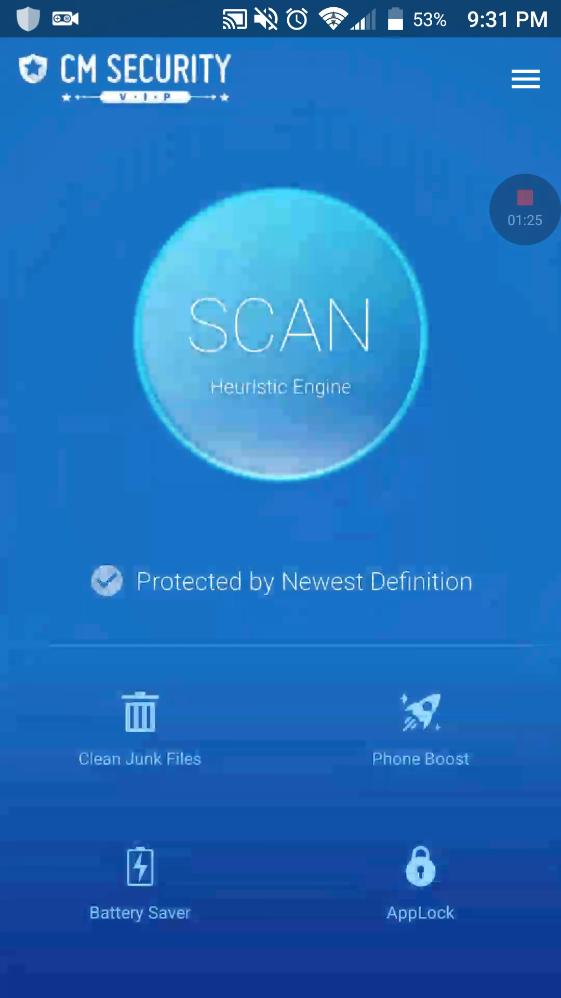
Check virus definitions are at 20170408A, rescan the phone to a Safe result, and return home.
click(526, 79)
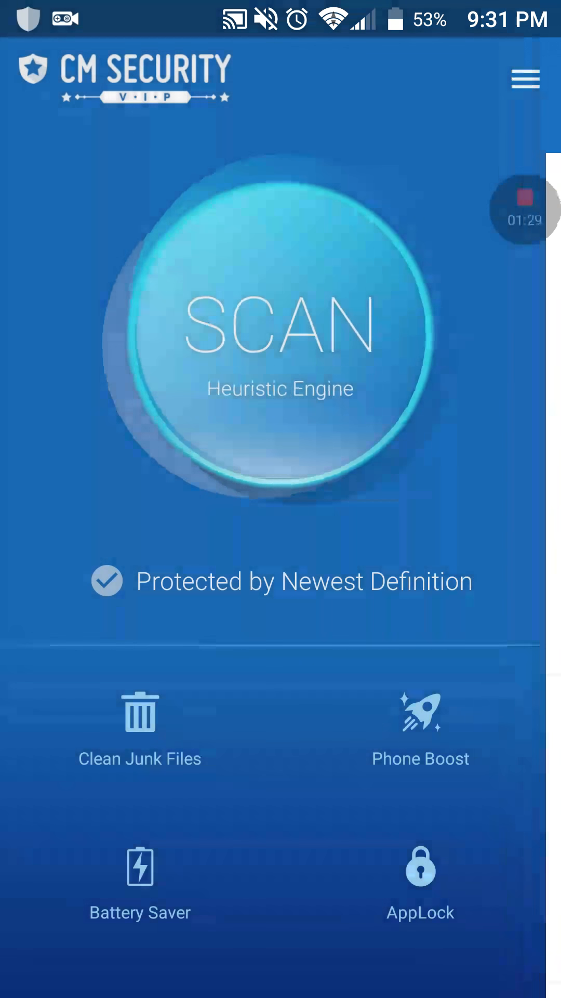
click(280, 328)
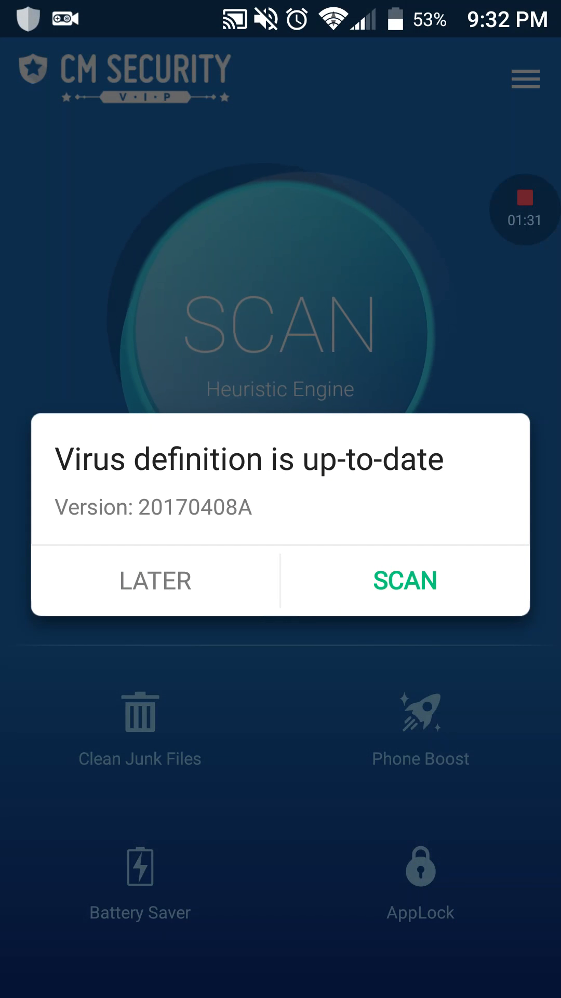
click(406, 581)
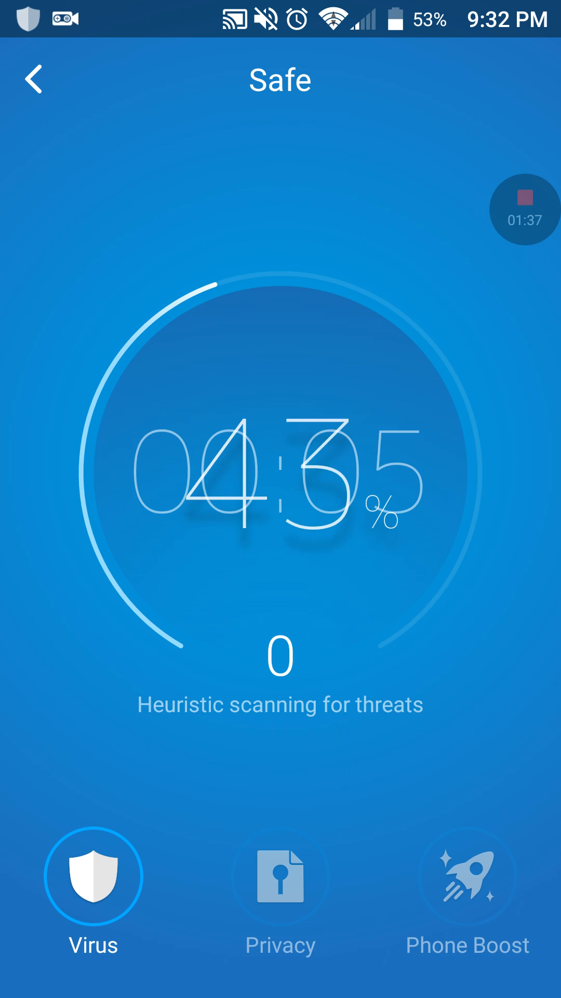
click(281, 880)
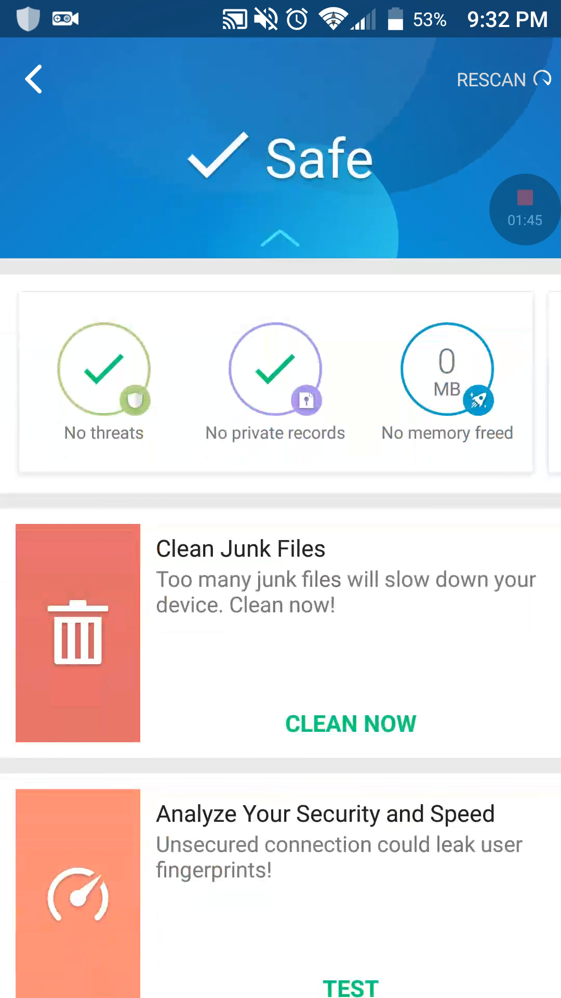
click(32, 79)
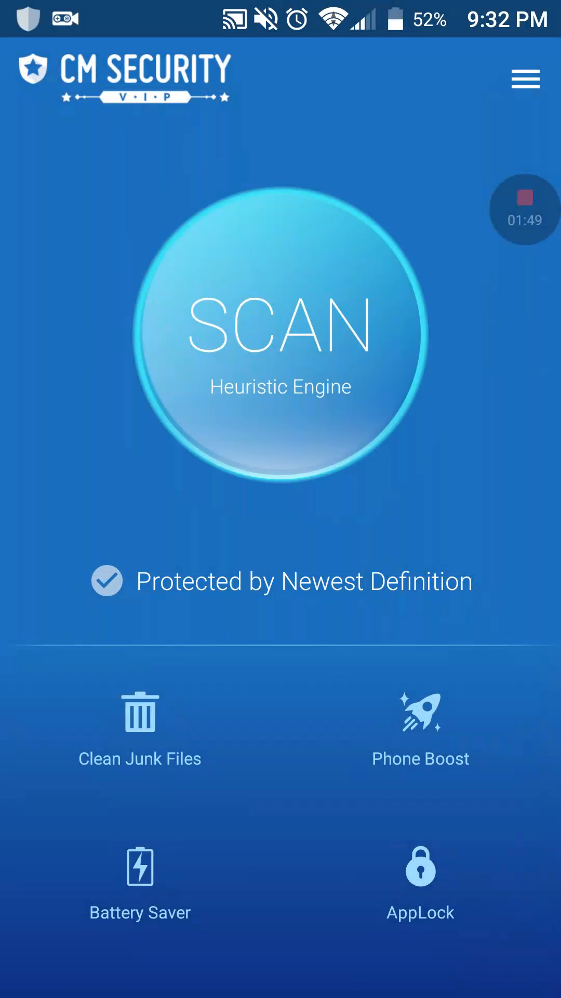
Briefly visit the app Settings page and come back to the main screen.
click(526, 79)
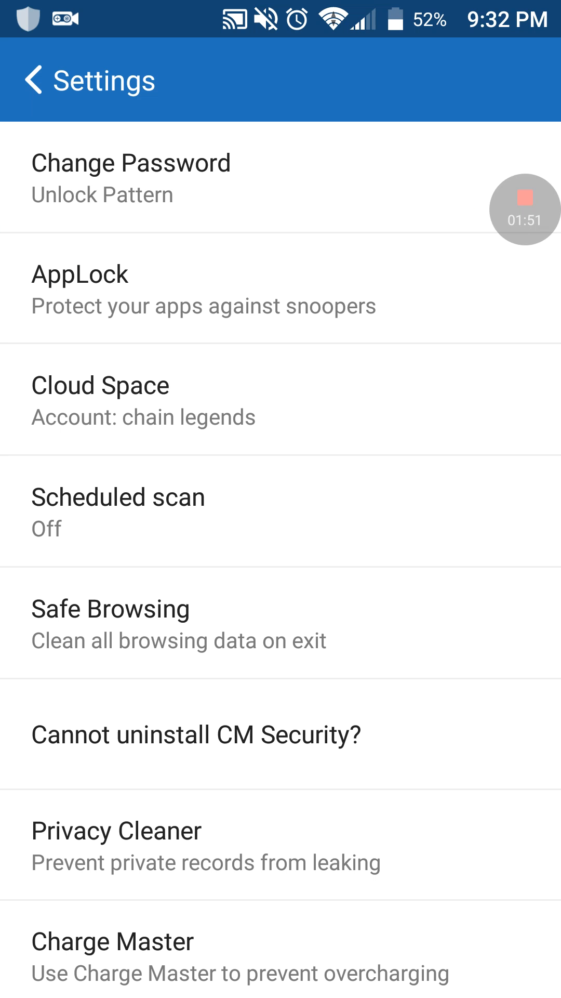
click(34, 80)
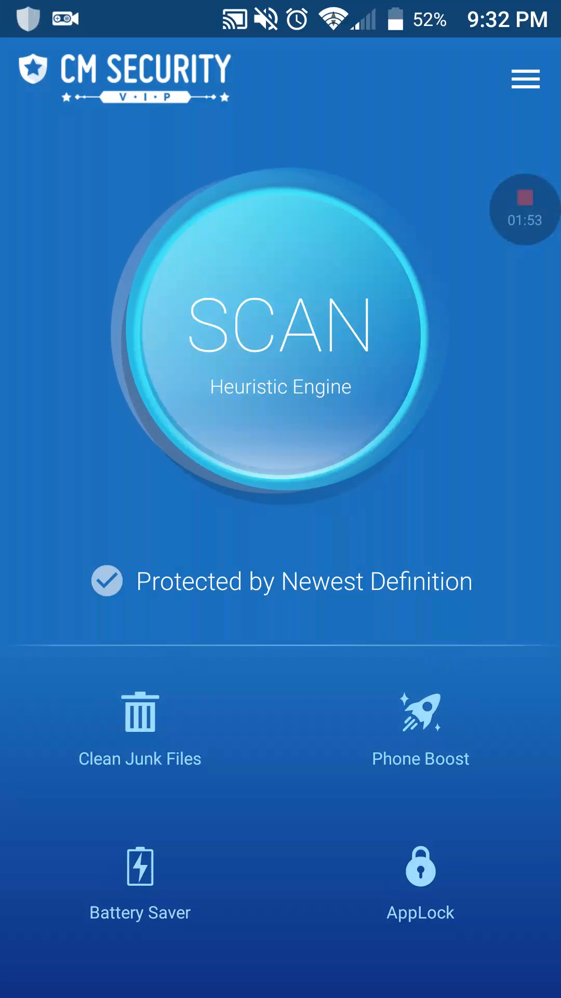
click(420, 873)
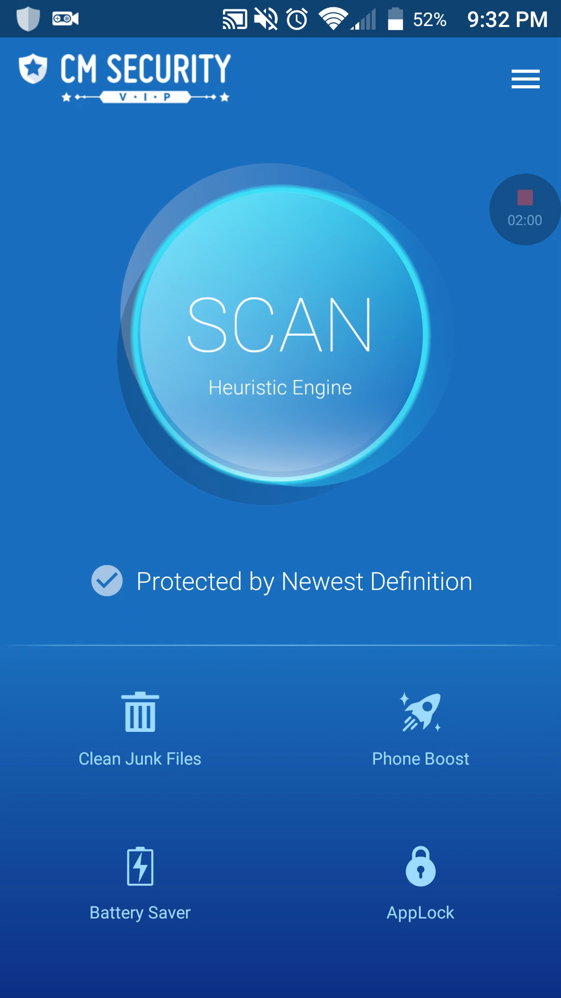
Run the Battery Saver check, get an Excellent rating, and return home.
click(140, 873)
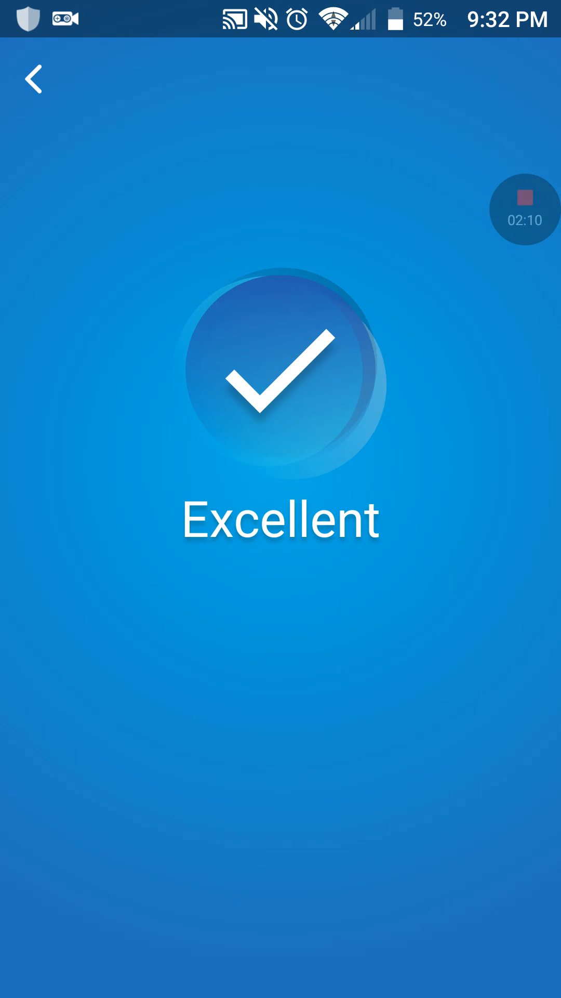
scroll(down, 3)
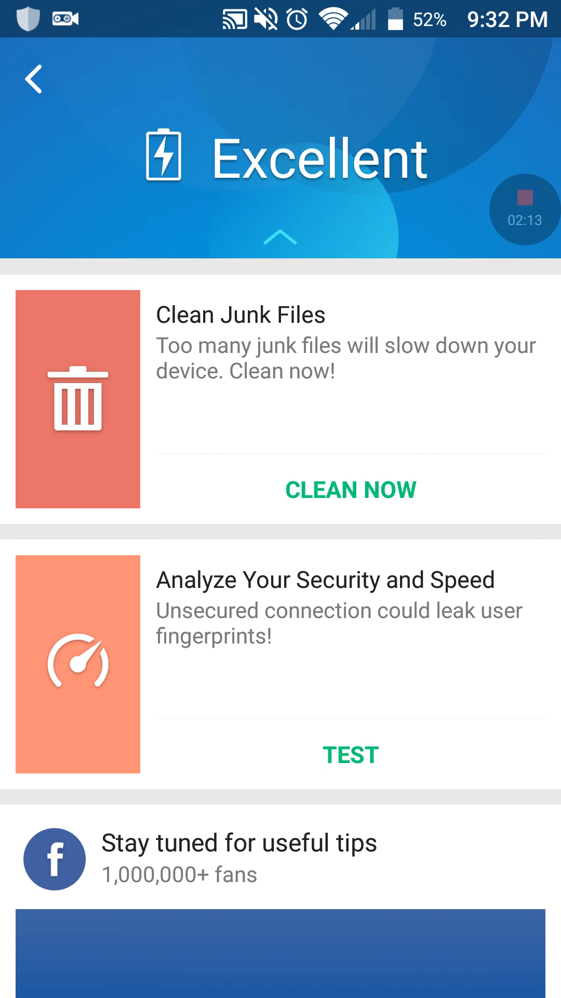
click(33, 79)
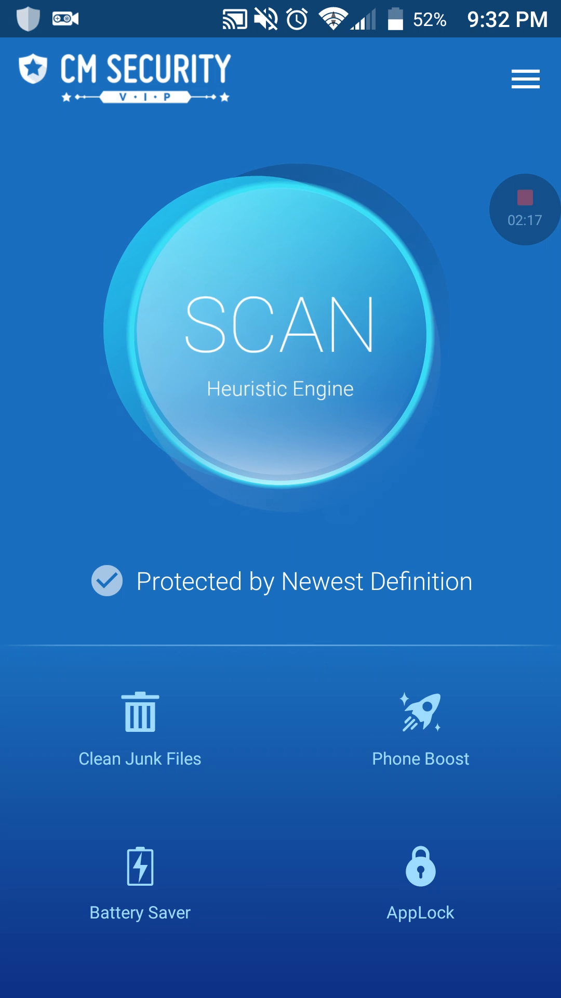
Leave Lucky Slot, view the enabled Find Phone page from the side menu, and return home.
click(526, 79)
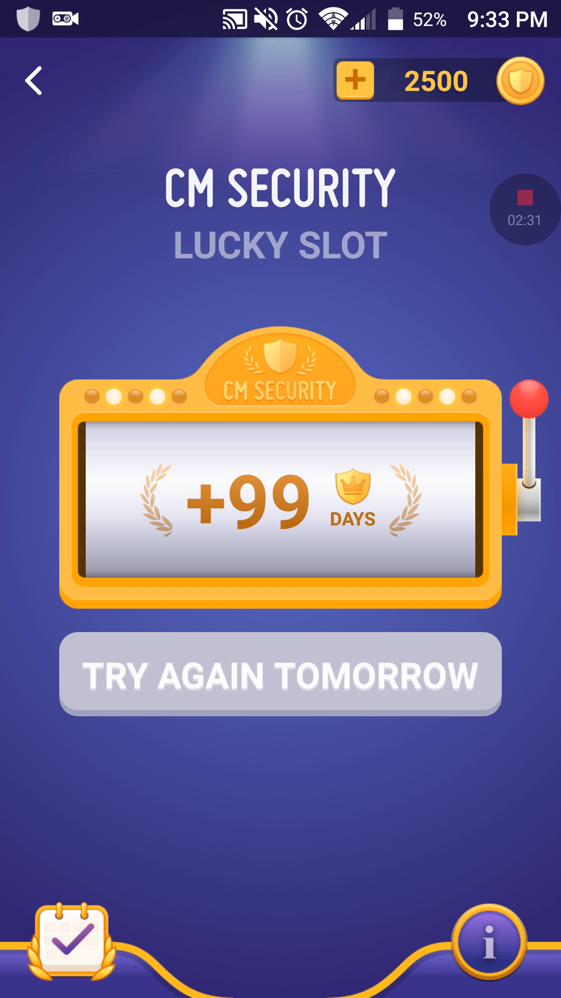
click(33, 80)
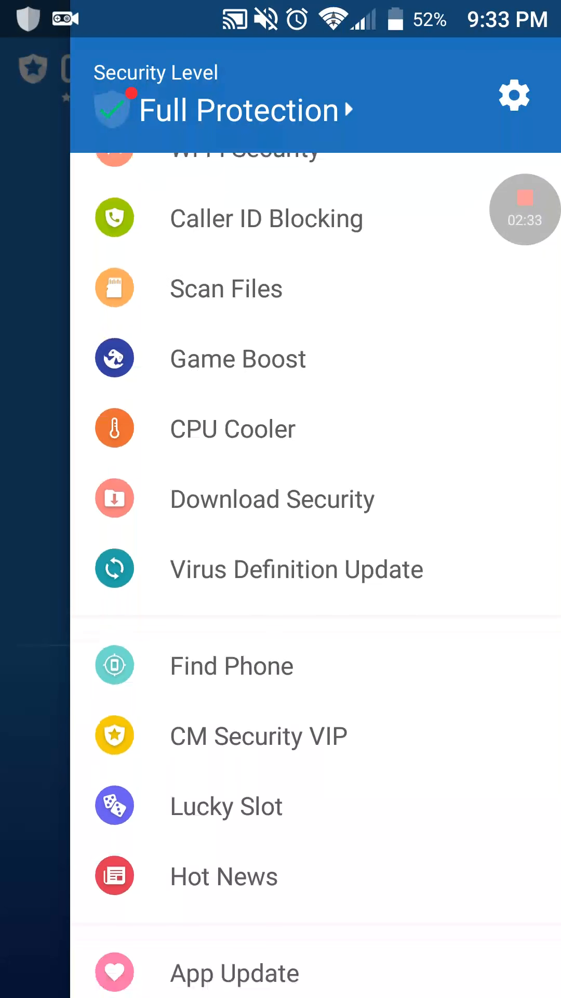
scroll(up, 3)
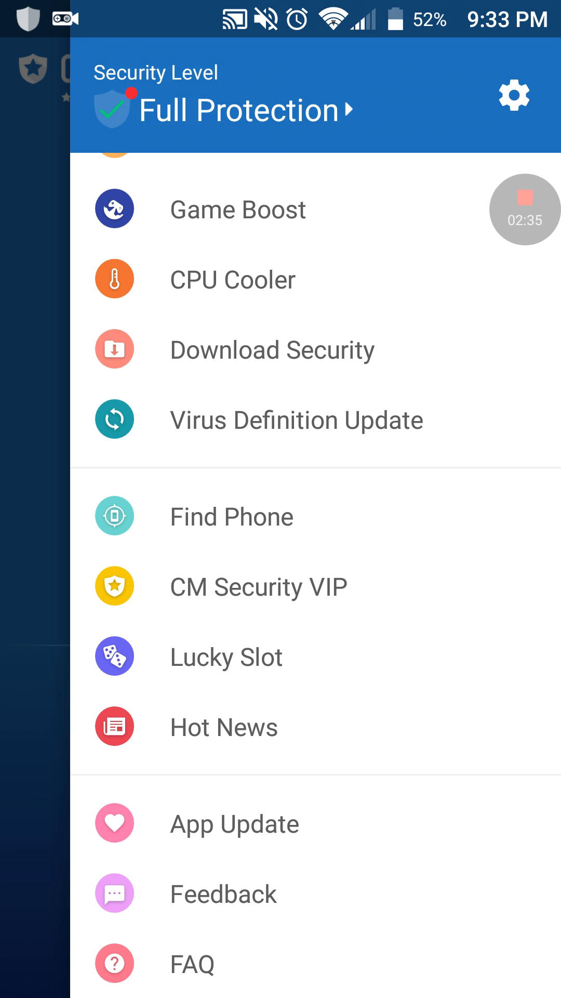
scroll(down, 3)
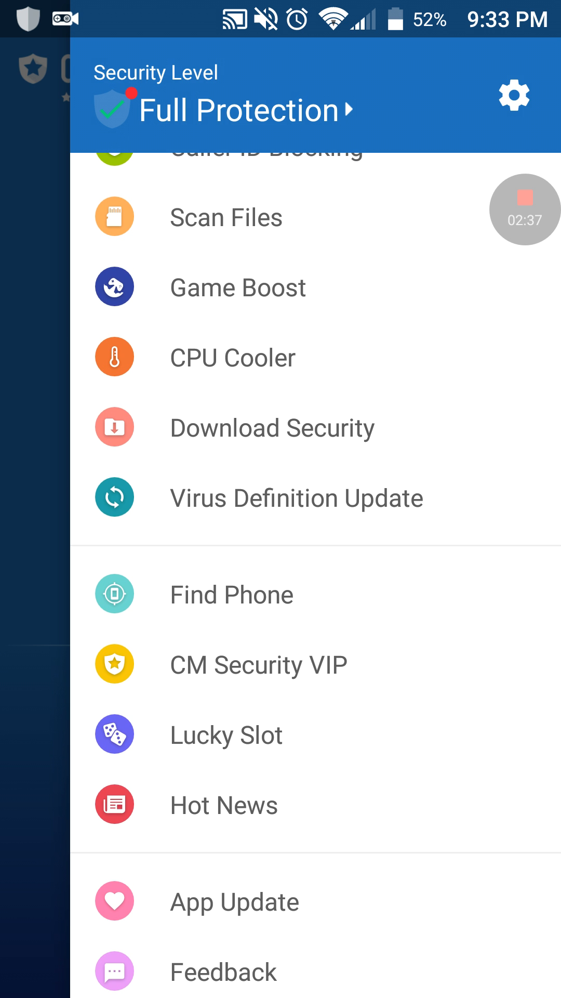
click(231, 594)
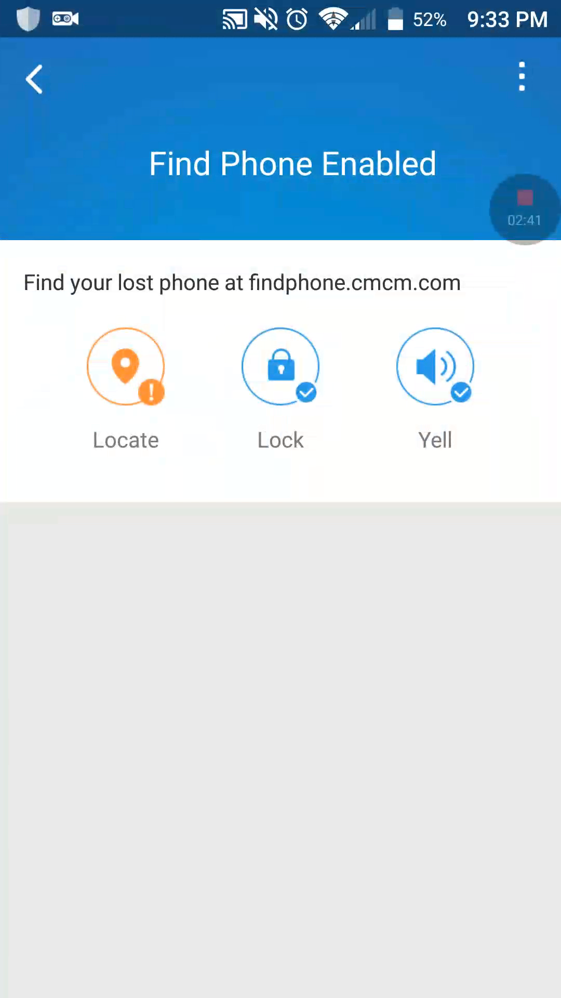
click(34, 79)
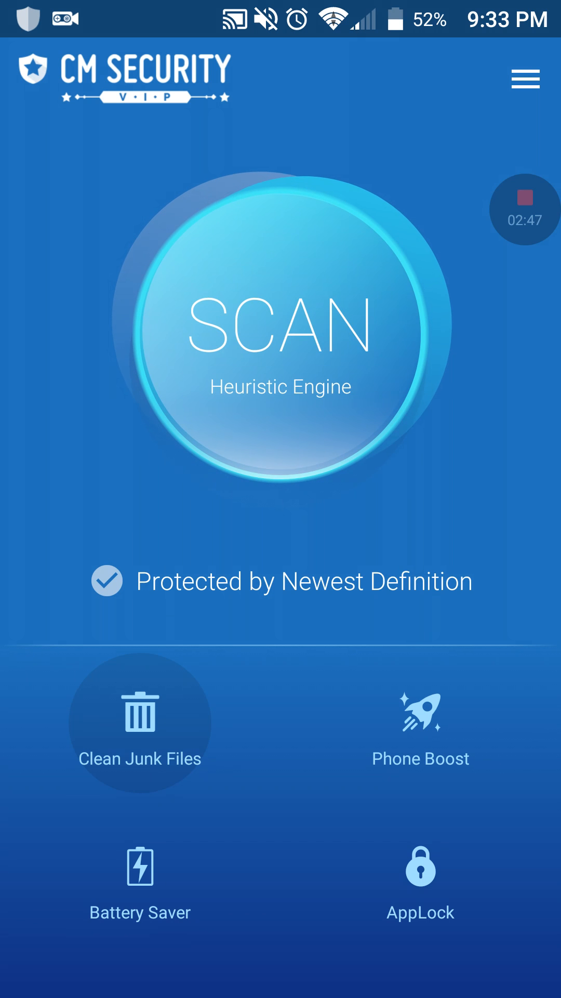
Clean the suggested 161 MB of junk files and return to the main screen.
click(139, 719)
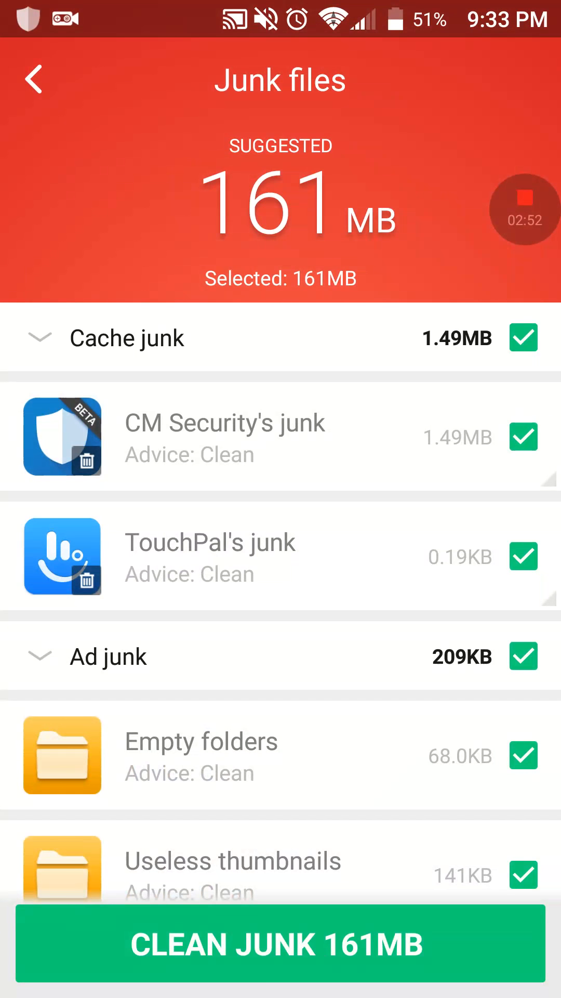
click(277, 946)
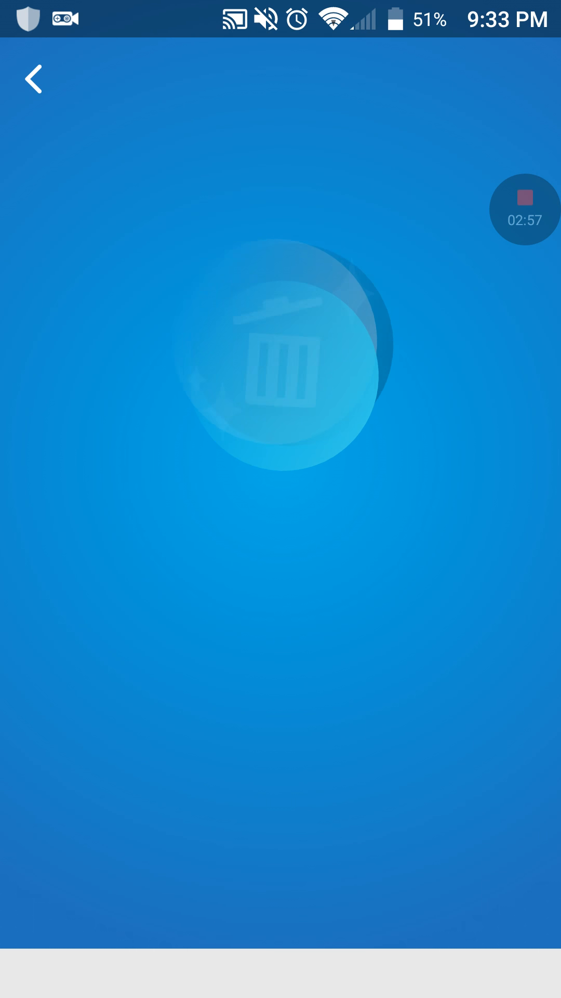
click(32, 79)
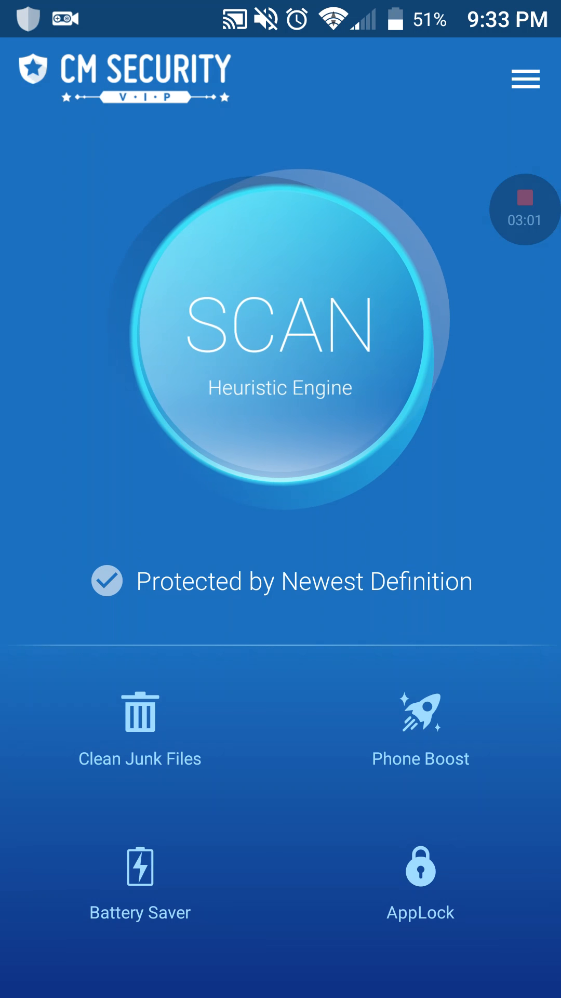
Reopen Clean Junk Files to see the Junk Cleaned summary and start the speed test.
click(140, 727)
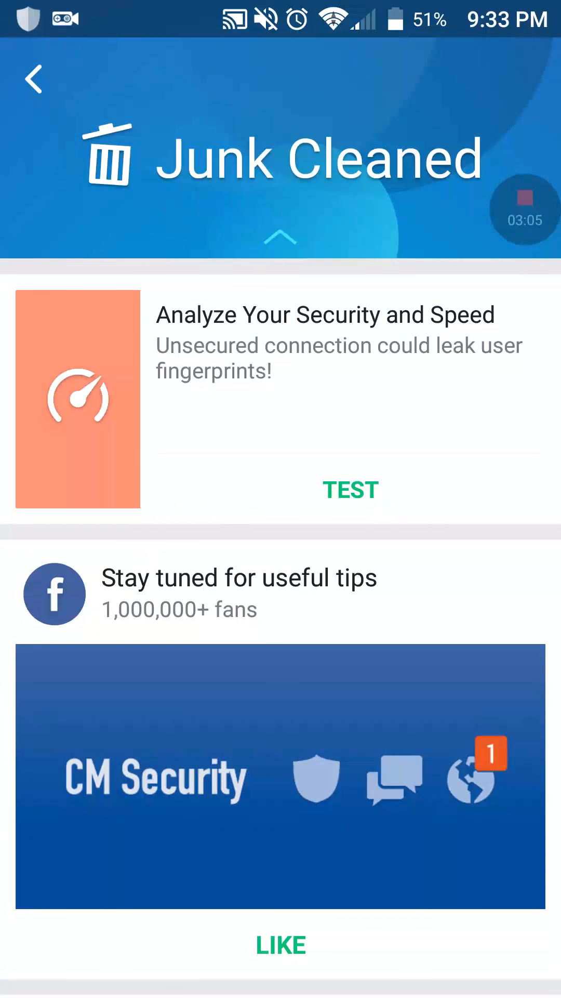
scroll(down, 3)
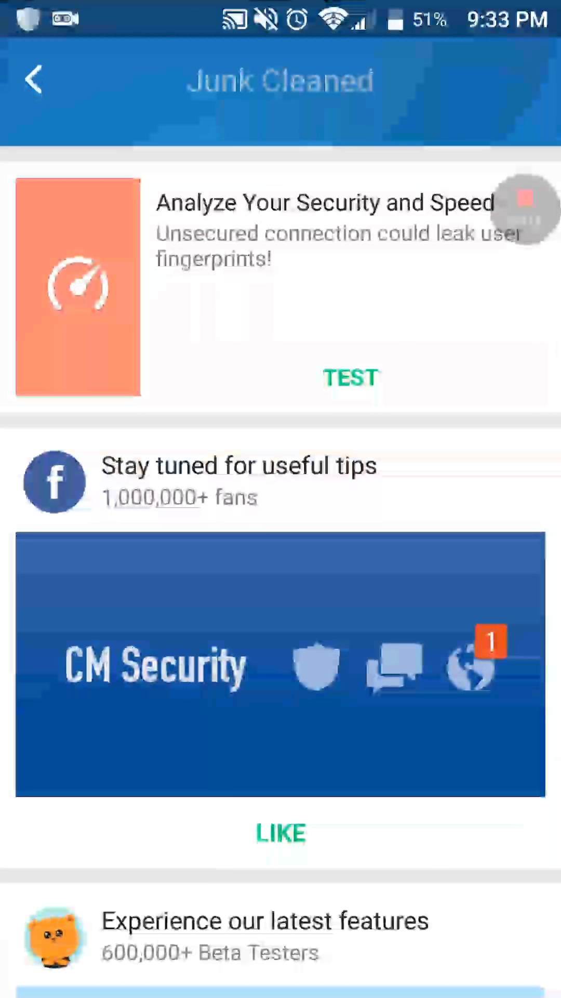
click(352, 378)
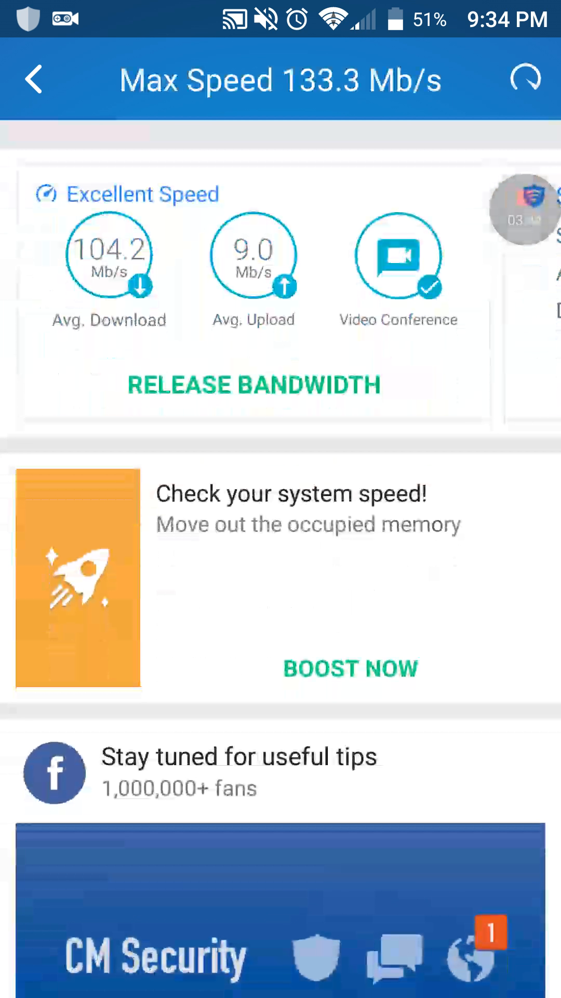
Review the finished speed test results showing a 133.3 Mb/s maximum.
scroll(down, 3)
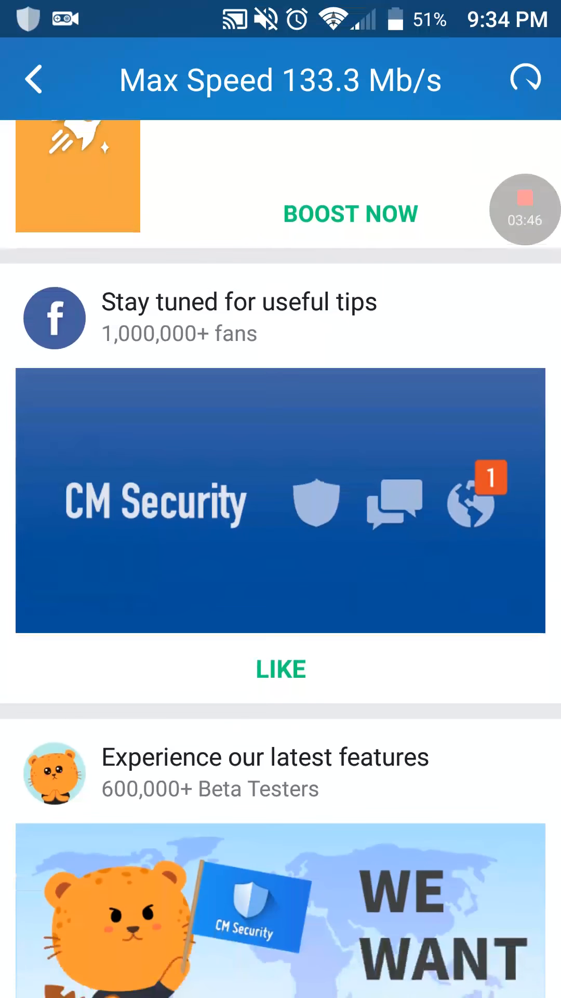
scroll(down, 3)
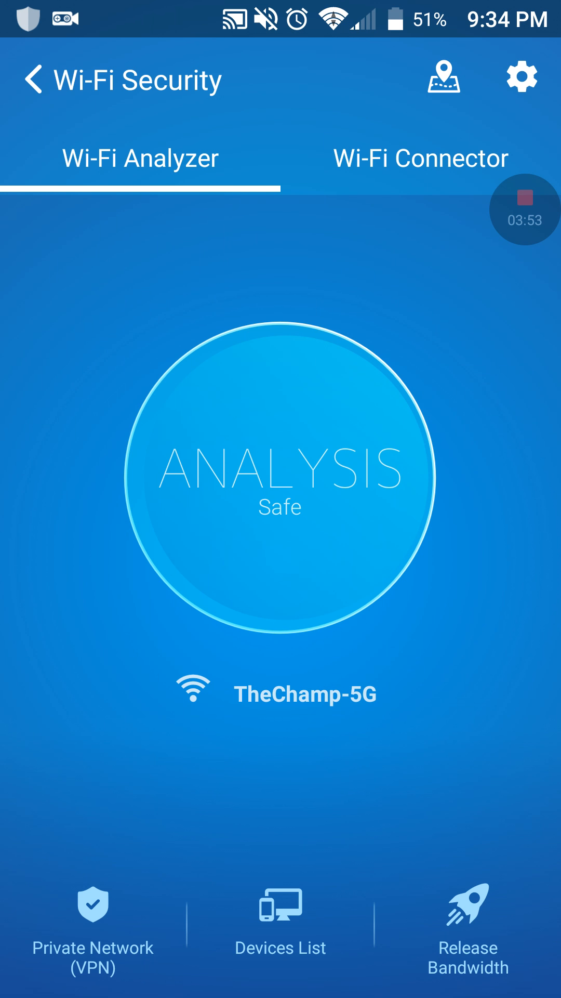
Launch the Private Network VPN from the Wi-Fi Security tools.
click(279, 907)
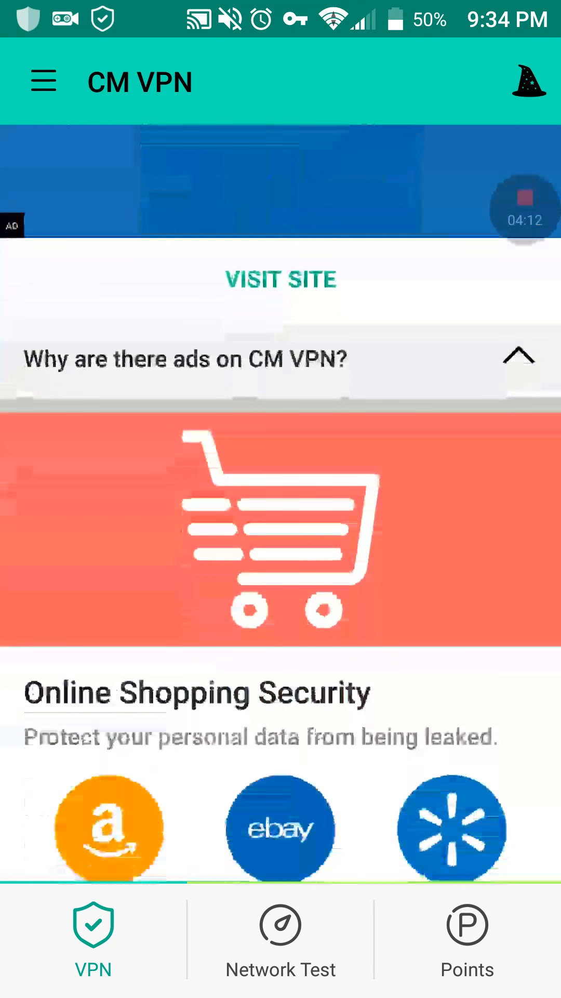
Collect the +200 timed bonus on the Points tab, raising the balance to 3800, and return to VPN.
scroll(down, 3)
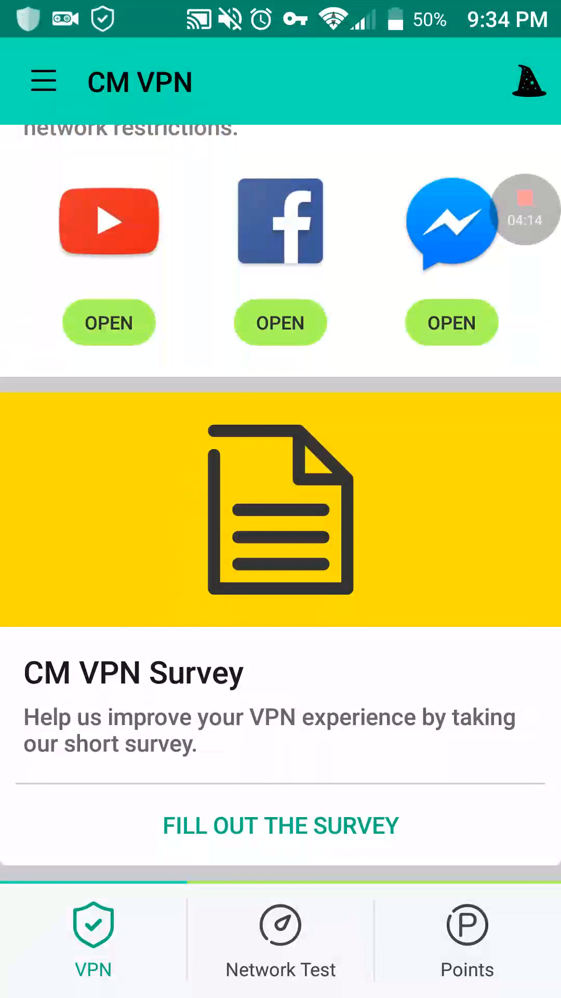
click(280, 924)
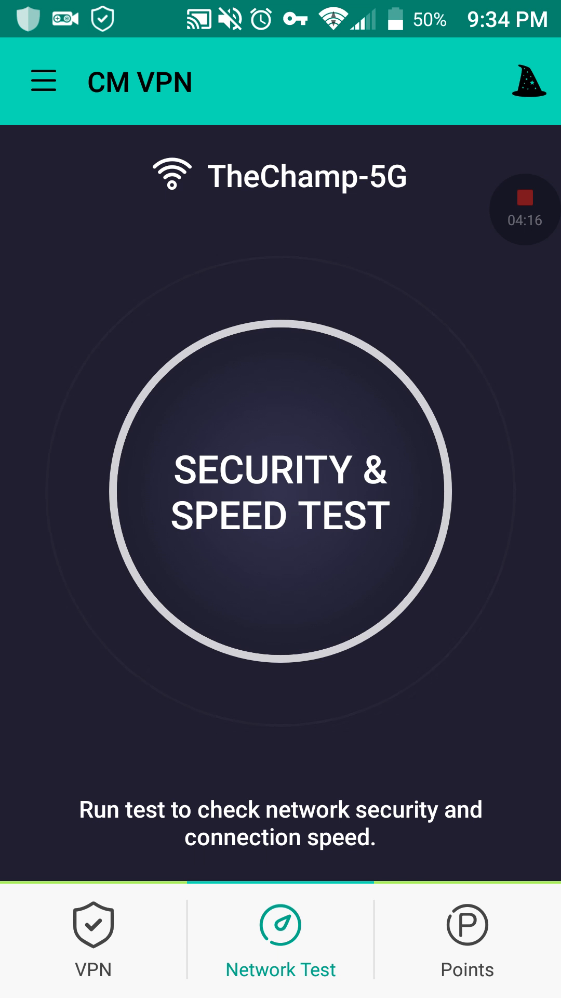
click(468, 925)
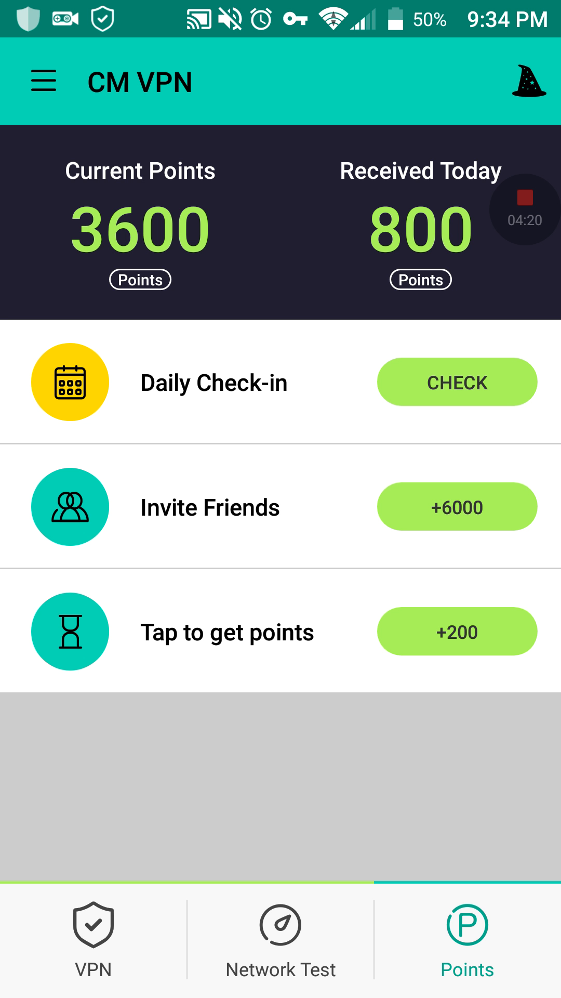
click(457, 631)
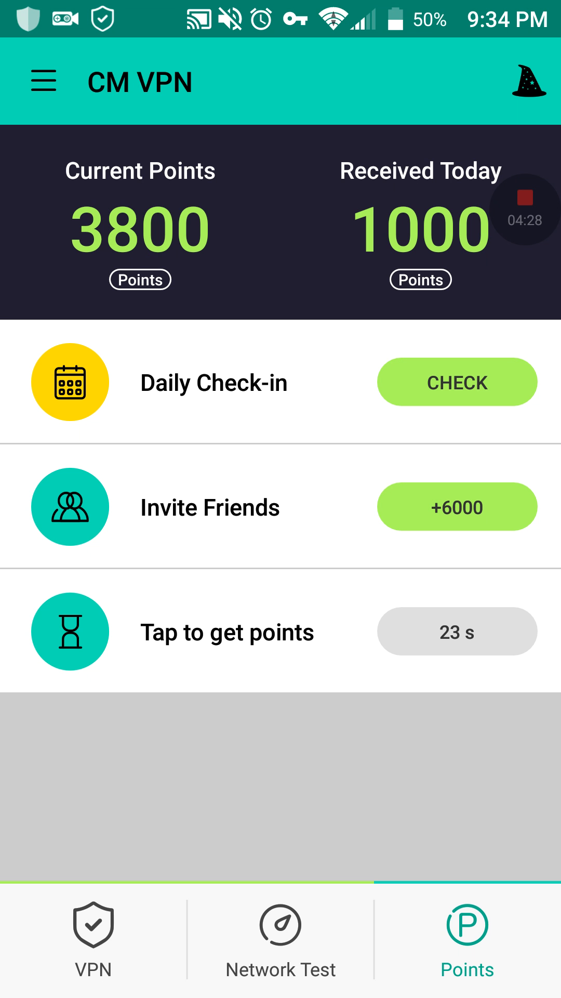
click(94, 938)
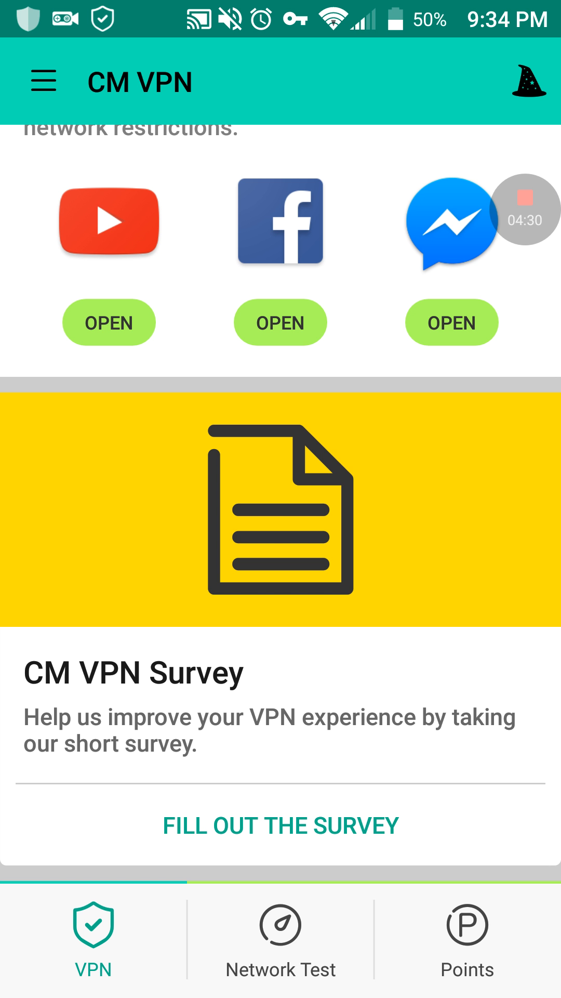